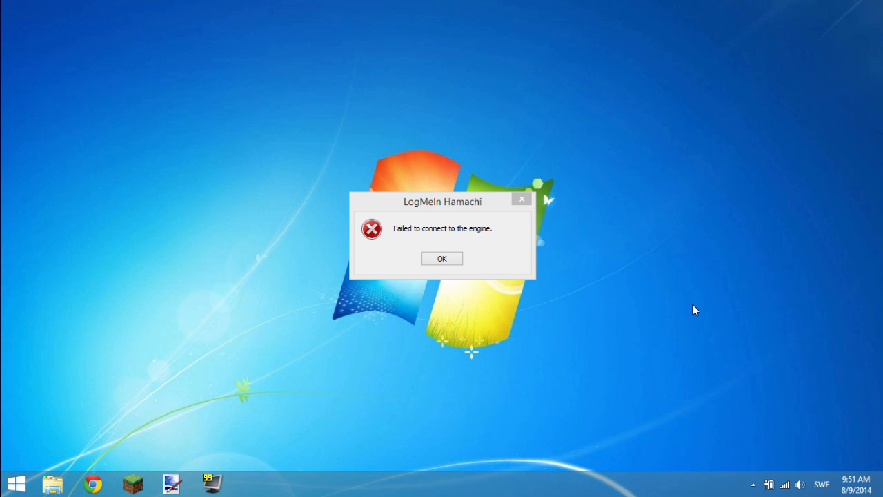
mouse_move(670, 249)
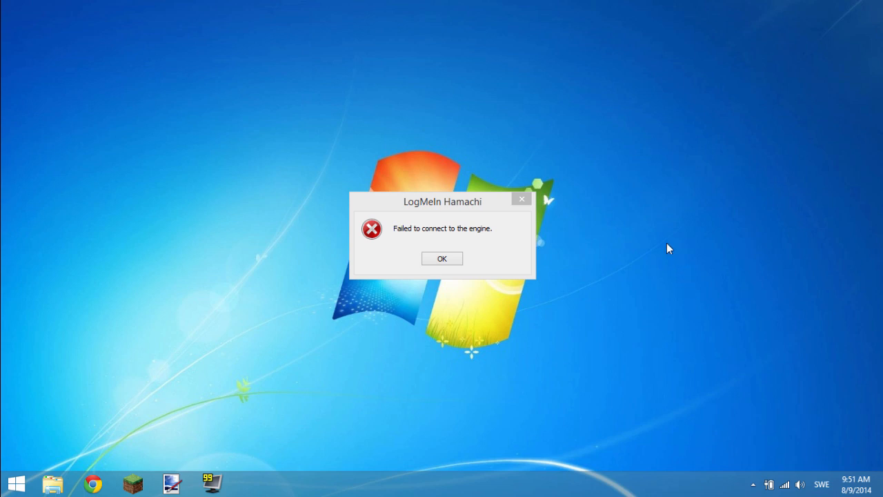
Dismiss Hamachi's 'Failed to connect to the engine' error with OK
click(441, 258)
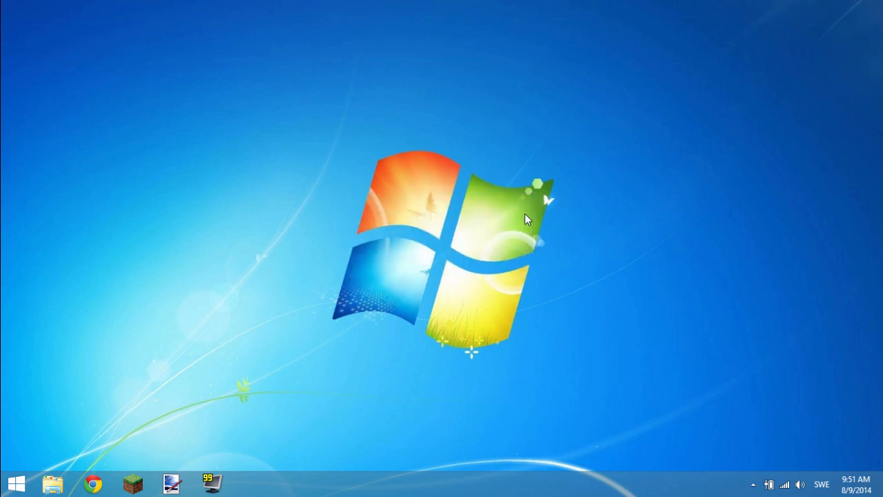
Launch the Services console by running services.msc from the Run box
key(Win+r)
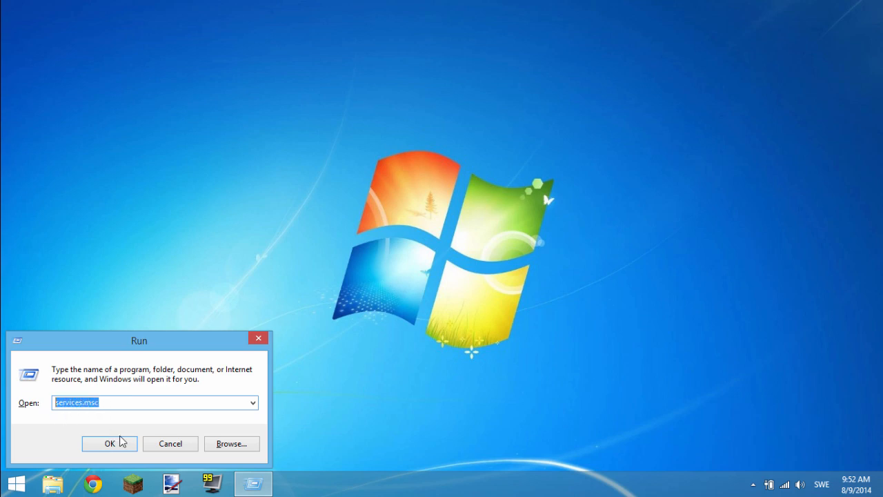
click(110, 443)
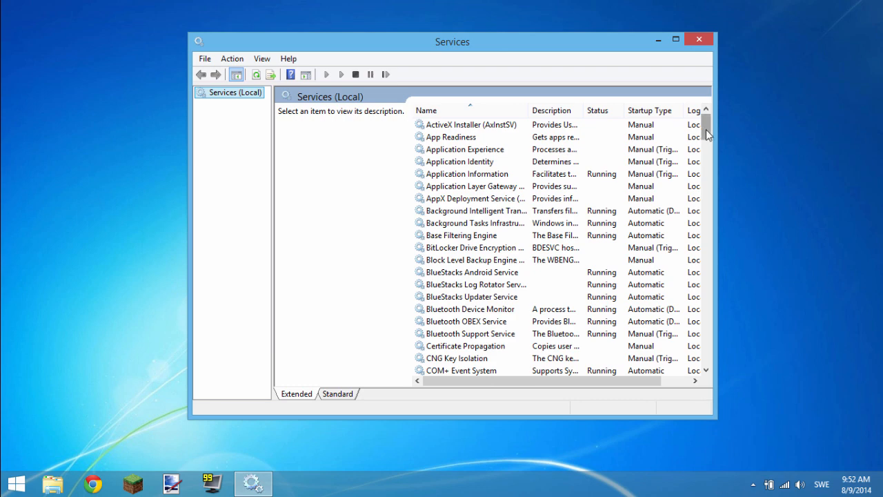
Scroll the services list down to the LogMeIn Hamachi Tunneling Engine entry
scroll(down, 3)
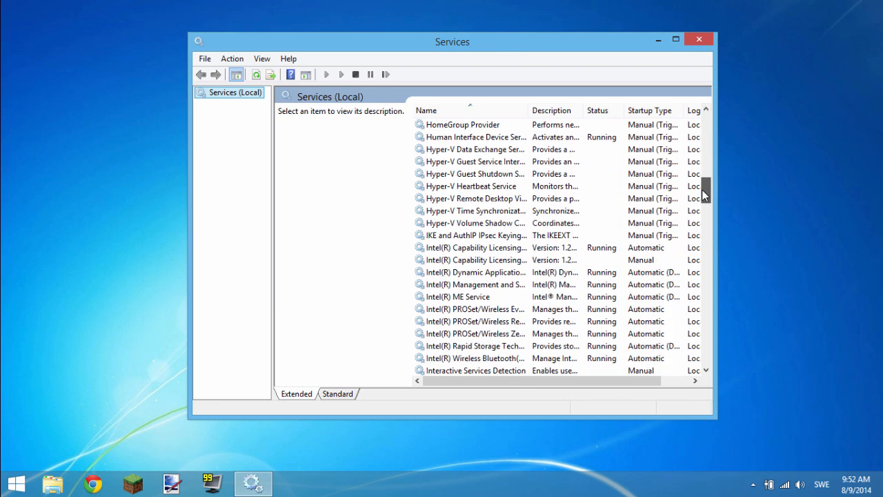
scroll(down, 3)
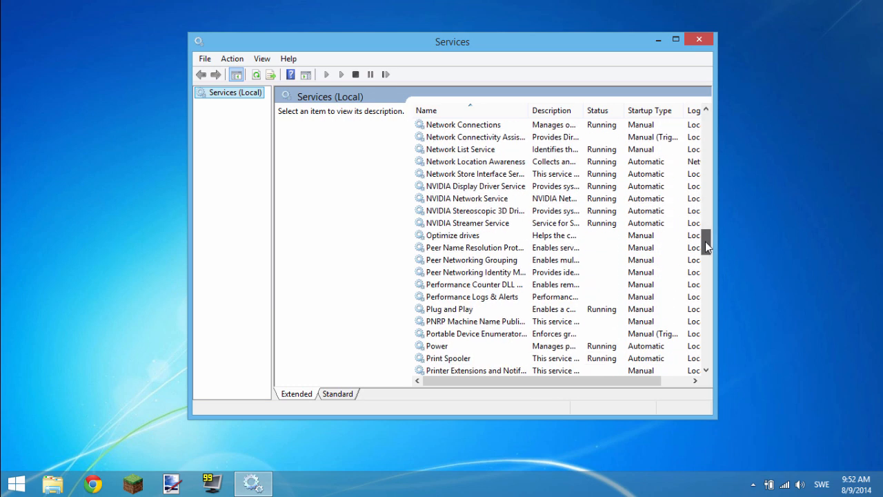
scroll(down, 3)
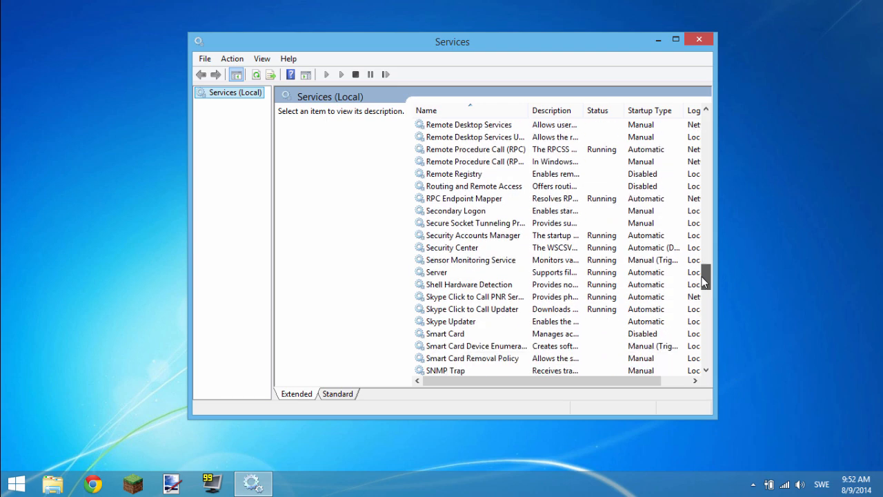
scroll(down, 3)
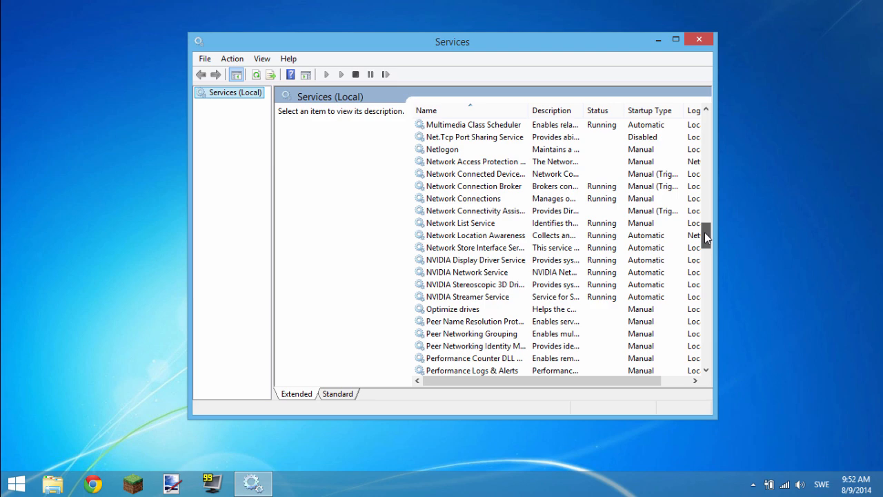
scroll(down, 3)
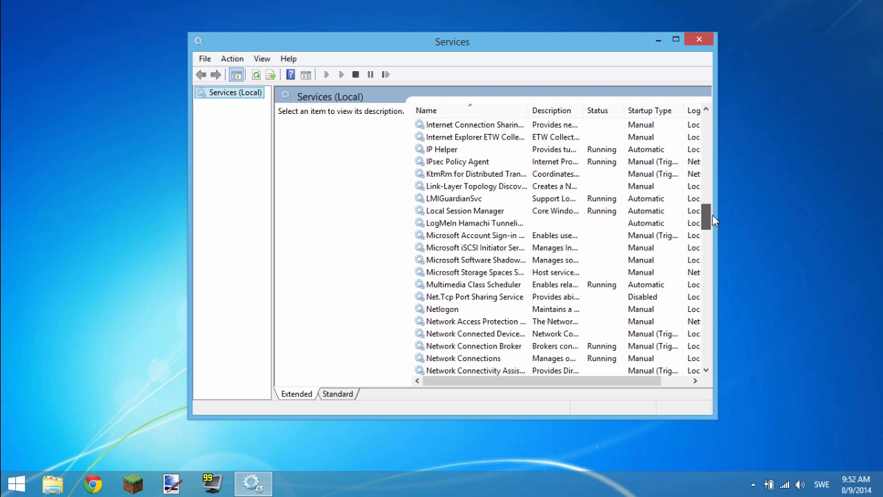
Start the LogMeIn Hamachi Tunneling Engine service so it shows as Running
click(470, 222)
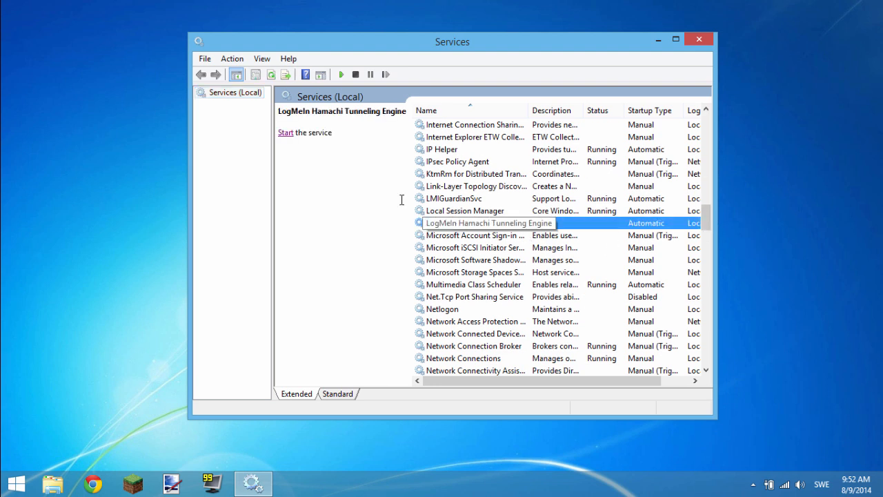
mouse_move(461, 247)
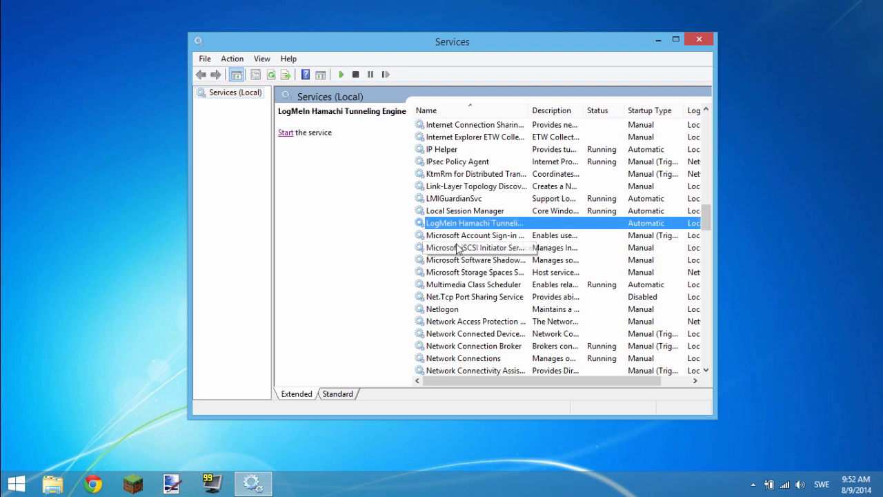
right_click(472, 222)
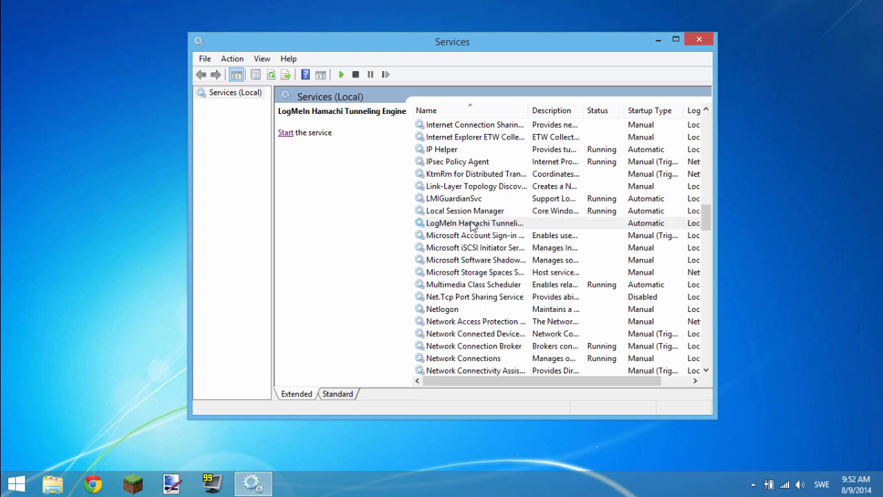
click(285, 133)
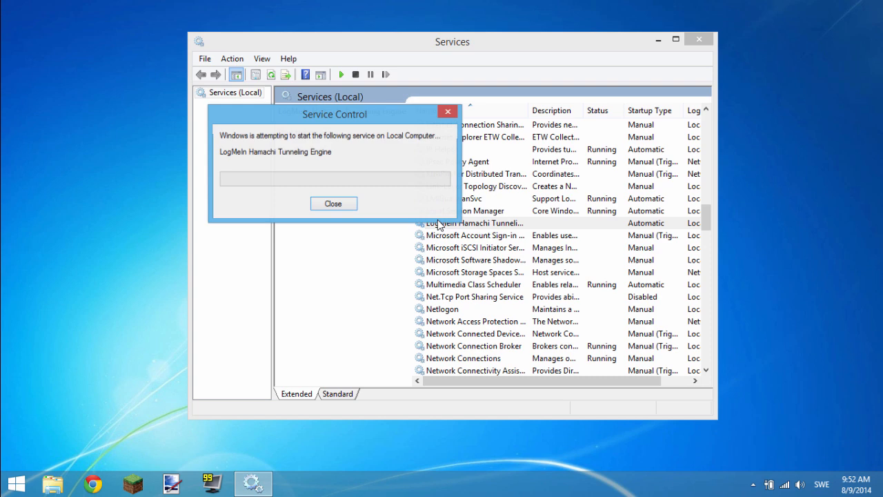
click(334, 203)
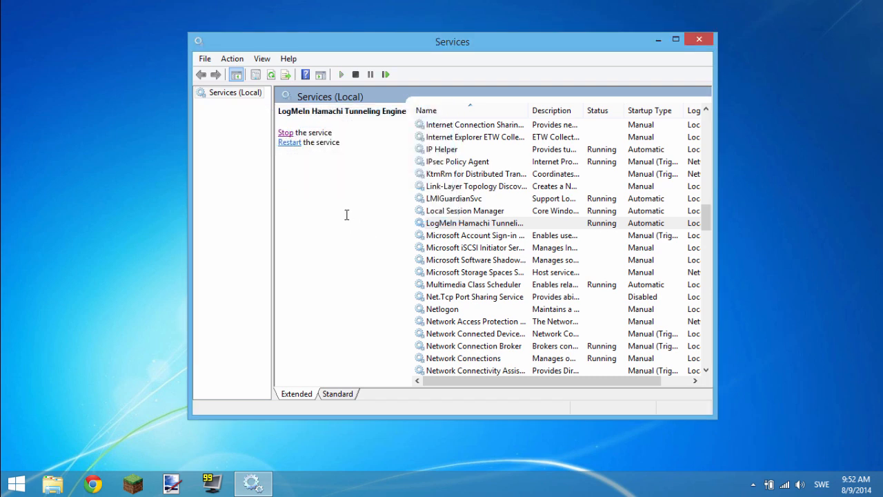
Bring up the Hamachi client, close Services, and let Hamachi connect with its network online
click(293, 483)
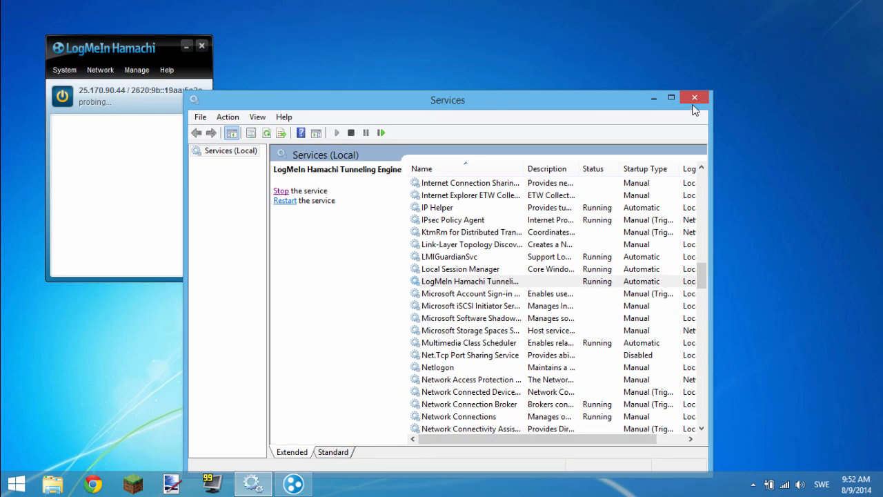
click(694, 96)
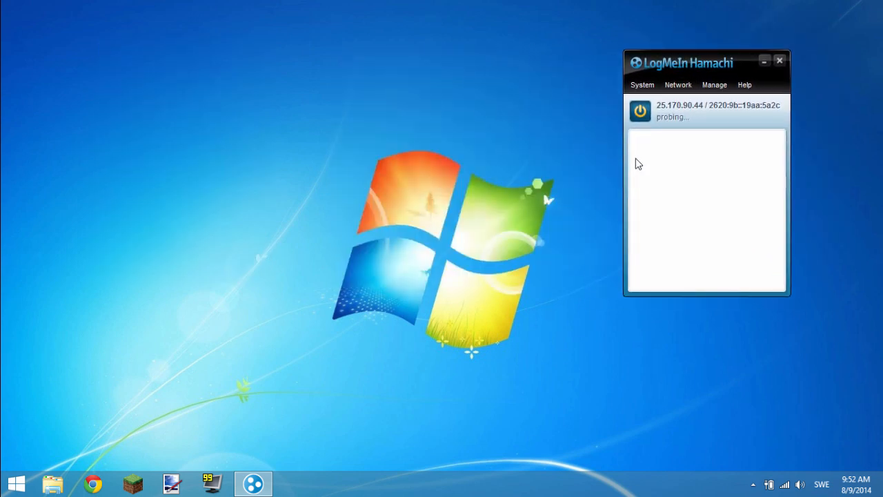
mouse_move(670, 100)
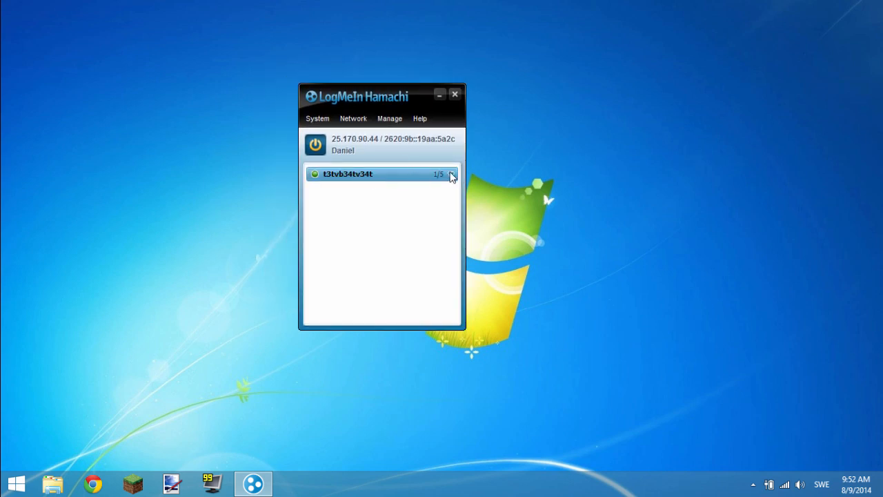
click(353, 119)
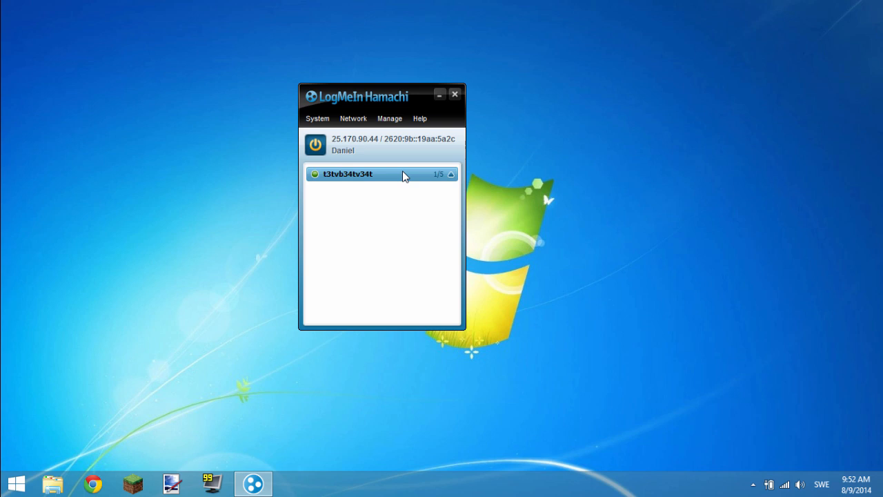
Drag the connected Hamachi window around the desktop, settling it near the top left
drag(357, 96, 720, 43)
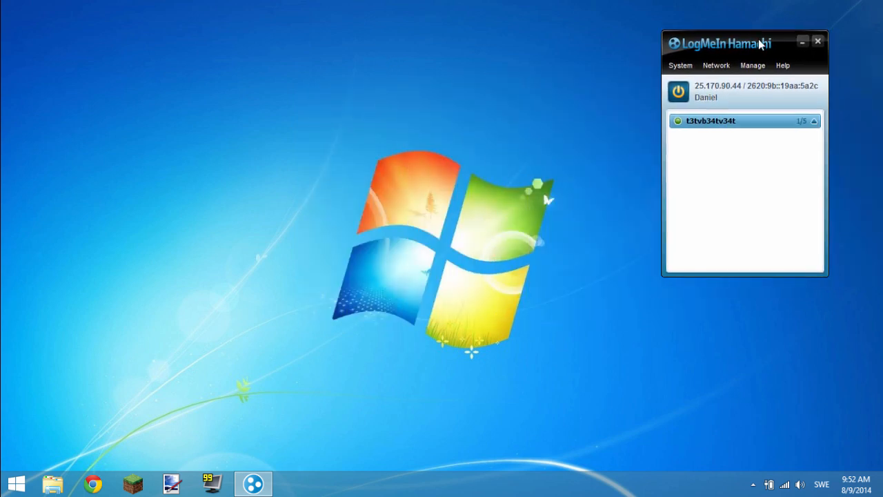
drag(738, 43, 138, 69)
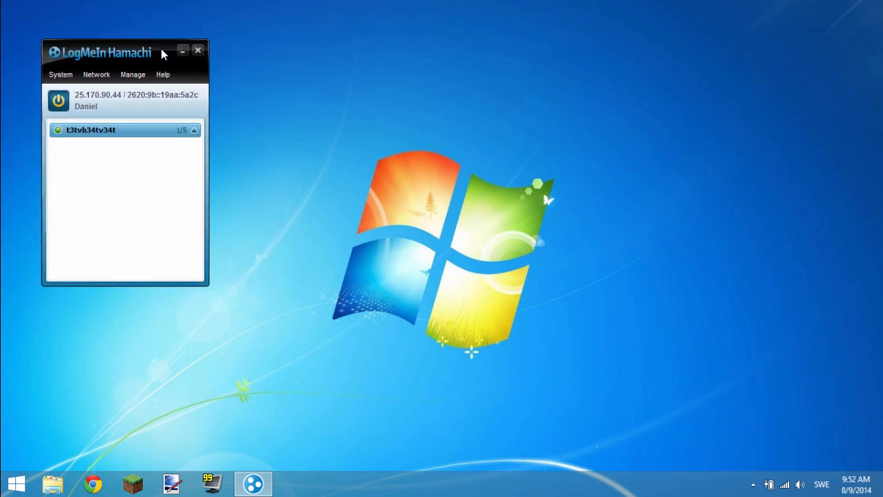
drag(99, 53, 116, 69)
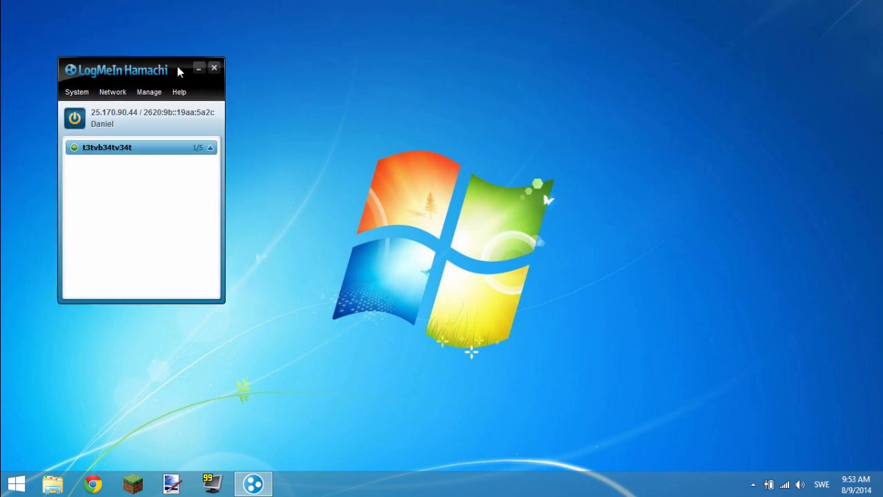
drag(138, 72, 168, 73)
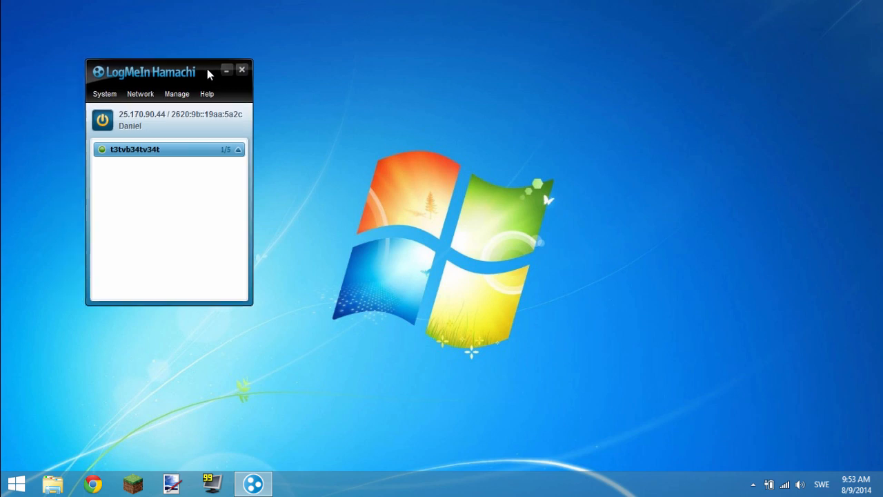
drag(168, 72, 124, 58)
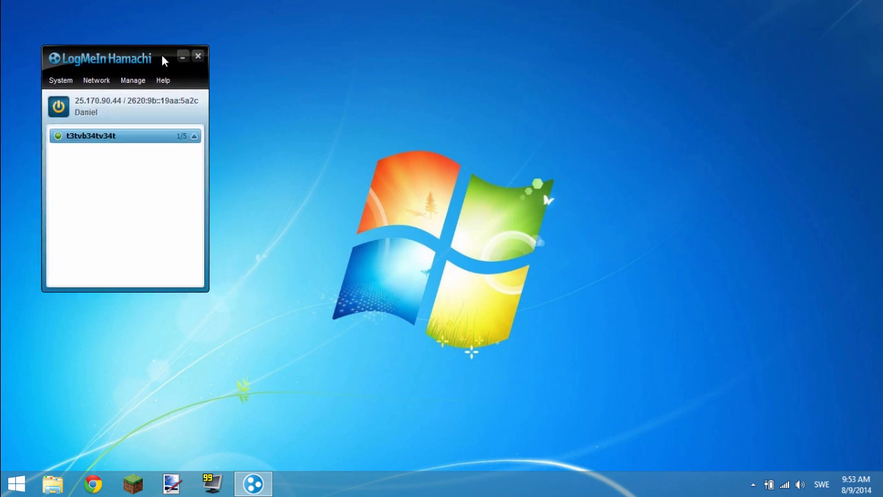
drag(124, 58, 118, 68)
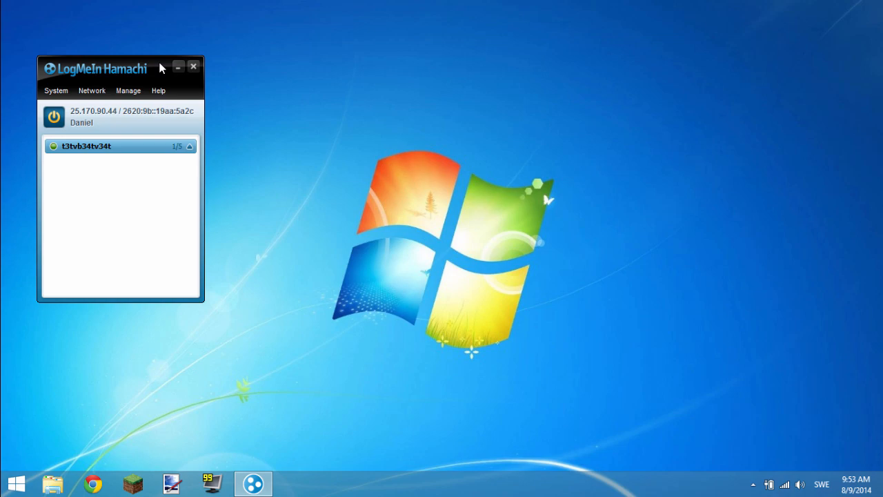